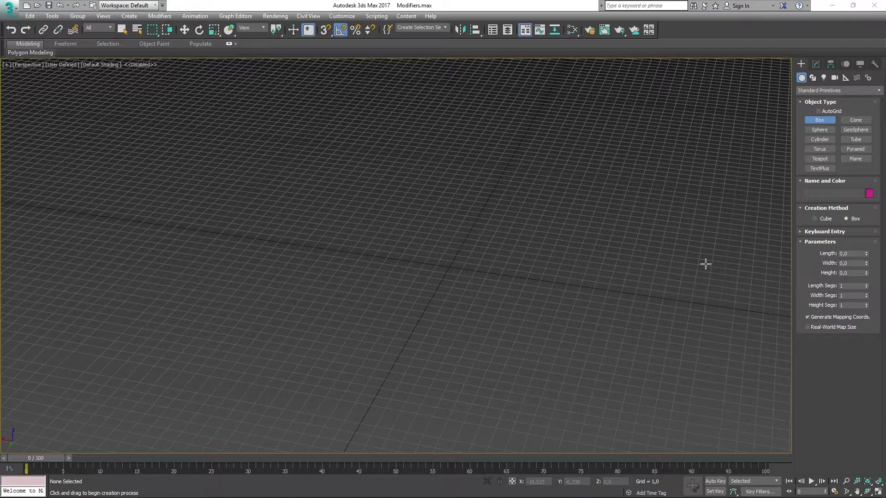
pyautogui.moveTo(580, 241)
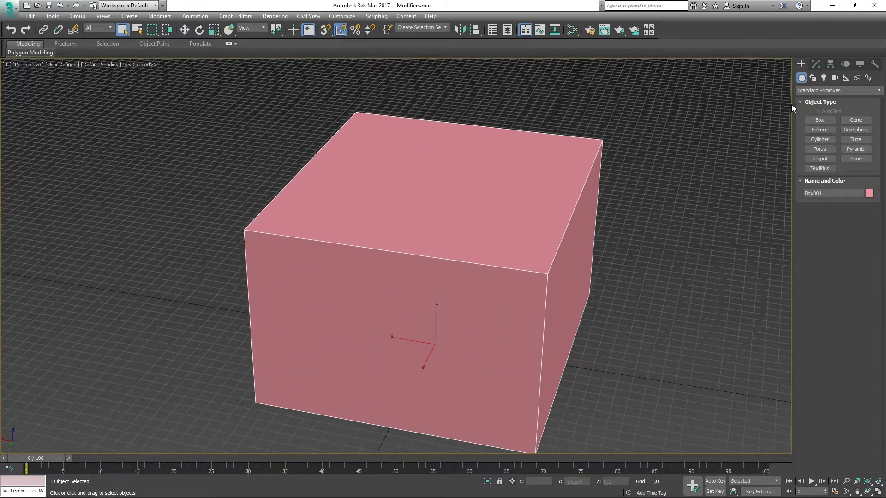
# Step: Switch to the Modify panel to reach the new box's parameters
pyautogui.click(812, 64)
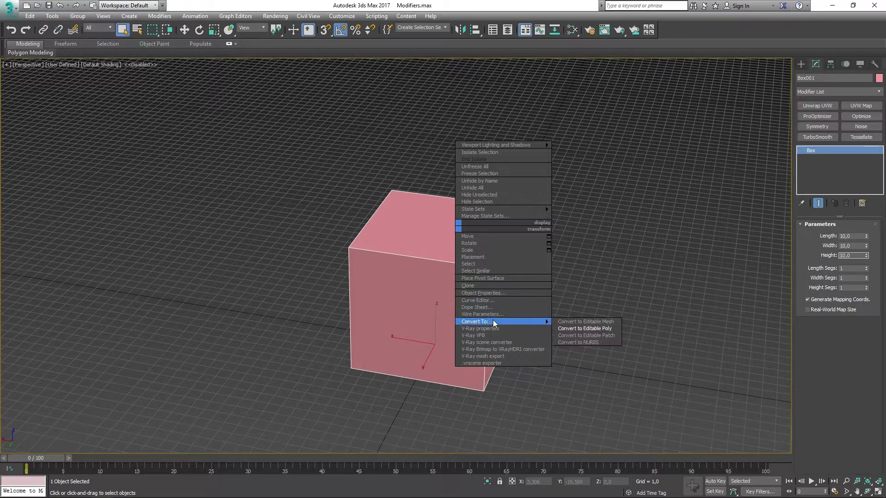
# Step: Convert the box to Editable Poly and stack CreaseSet then OpenSubdiv modifiers on it
pyautogui.click(584, 328)
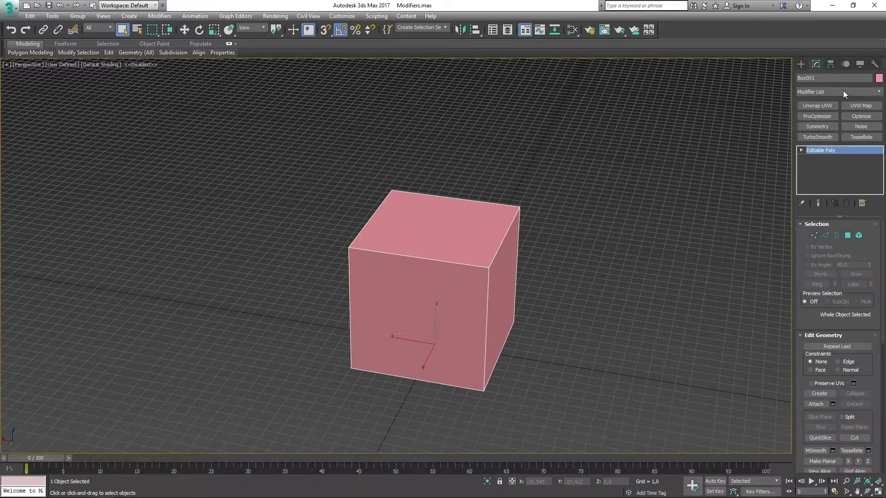
pyautogui.click(836, 91)
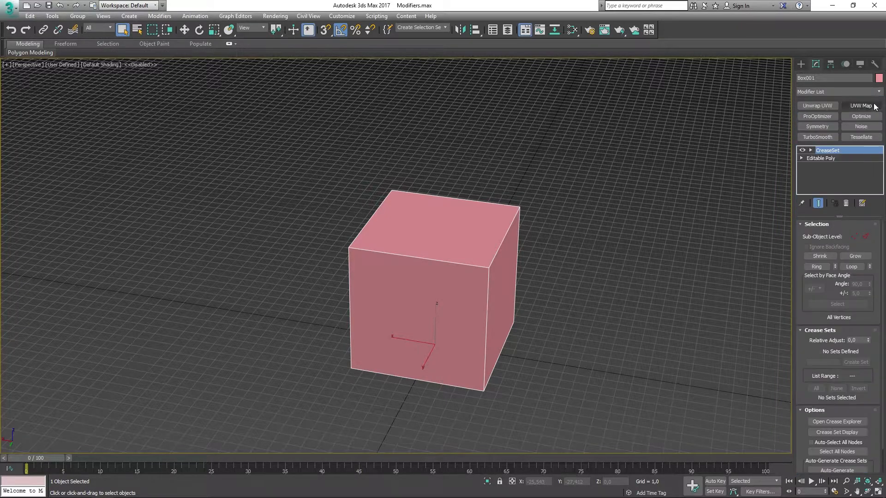
pyautogui.click(837, 91)
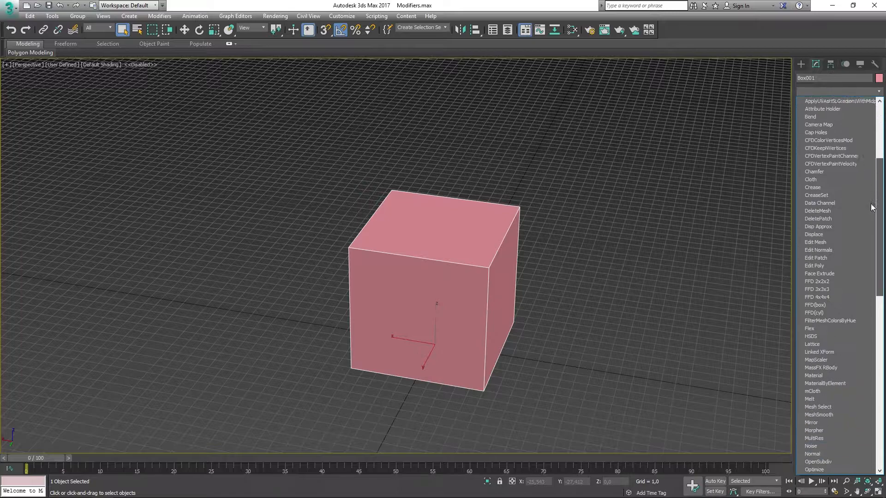
pyautogui.scroll(-3)
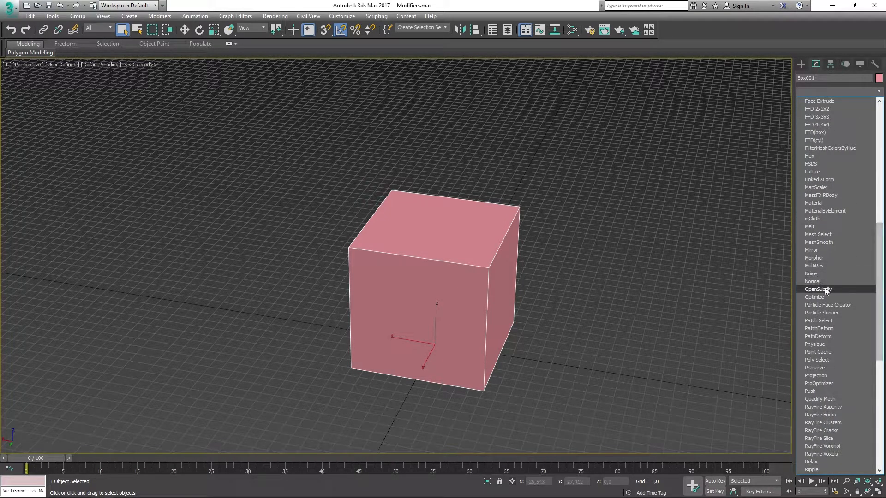
pyautogui.click(818, 289)
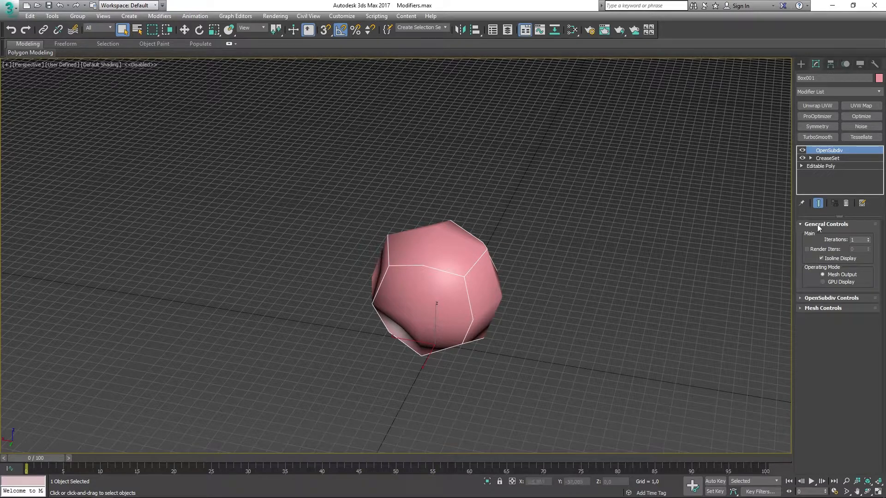
pyautogui.moveTo(735, 334)
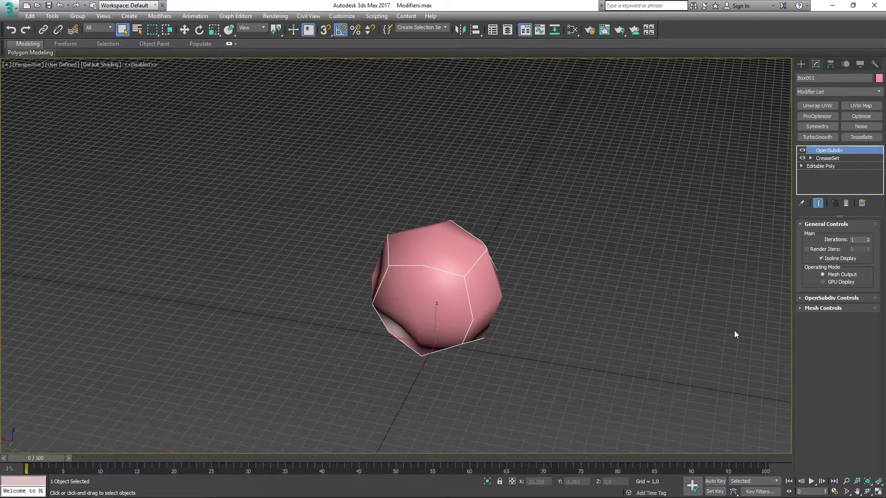
# Step: Raise OpenSubdiv Iterations to 4 and set the object colour to red
pyautogui.click(869, 238)
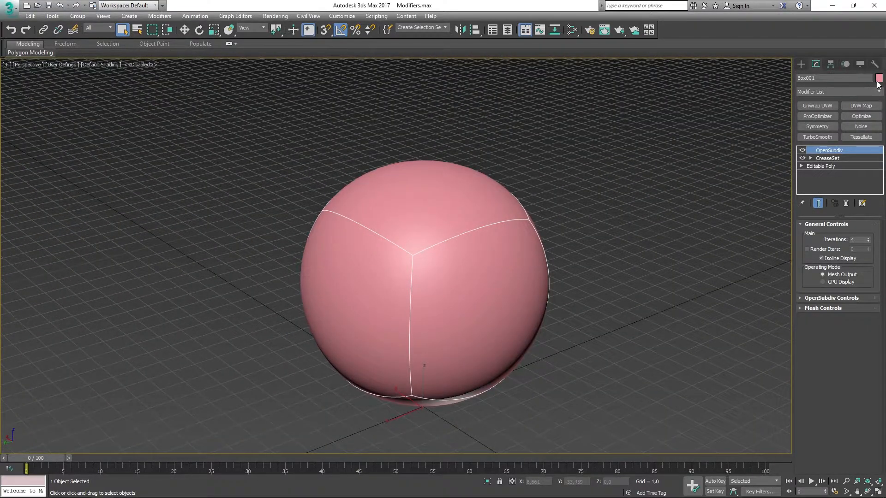
pyautogui.click(879, 78)
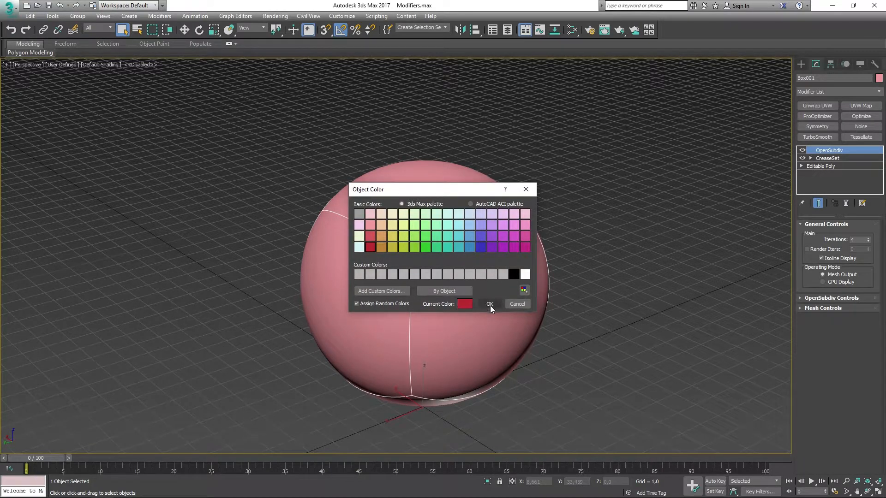
pyautogui.click(489, 303)
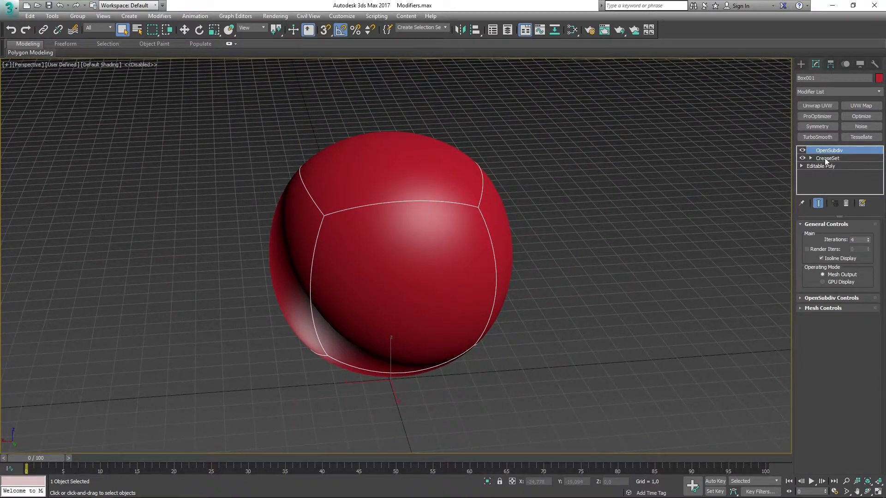
# Step: Select CreaseSet in the stack and toggle its sub-object level between Vertex and Edge, ending on Vertex
pyautogui.click(829, 158)
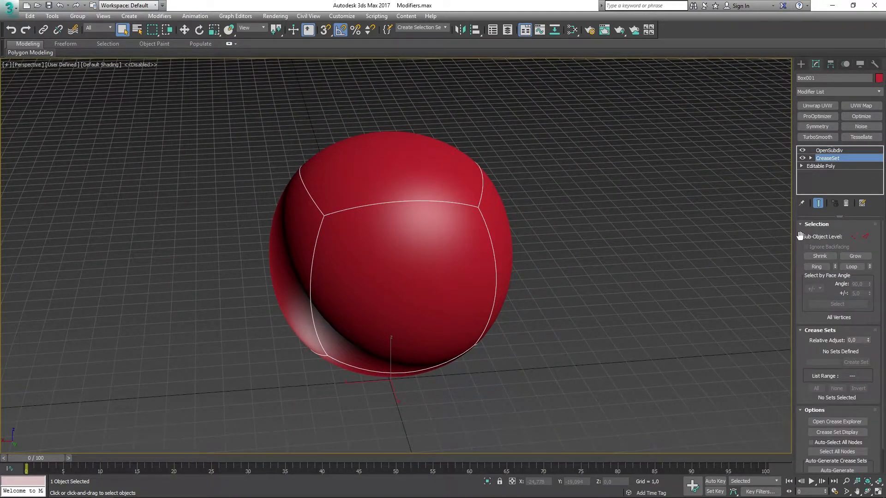
pyautogui.moveTo(586, 271)
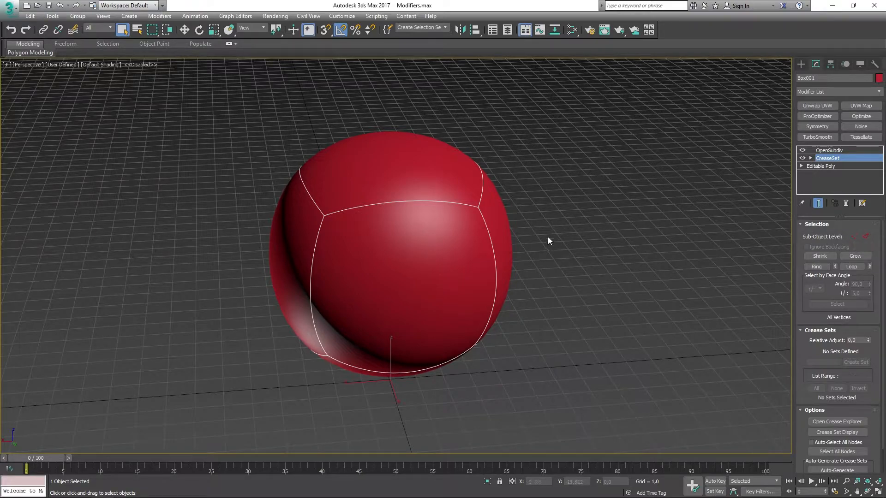
pyautogui.click(854, 236)
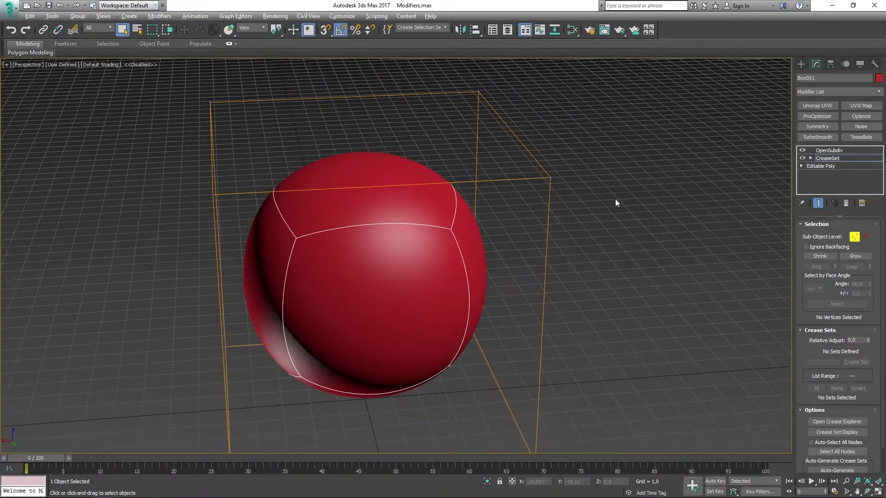
pyautogui.click(865, 237)
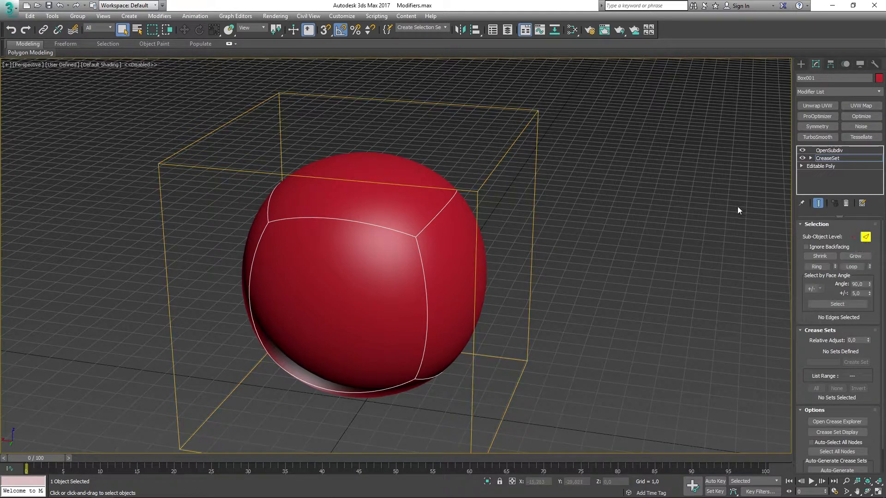
pyautogui.click(852, 236)
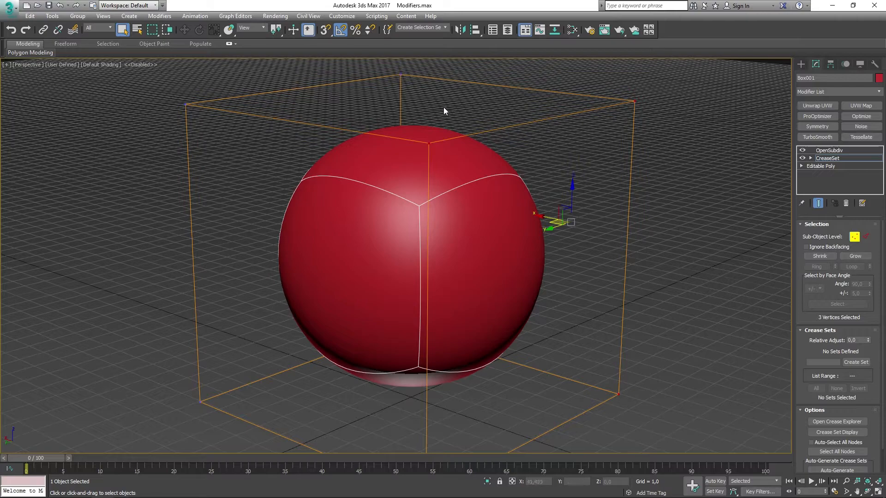
pyautogui.moveTo(626, 150)
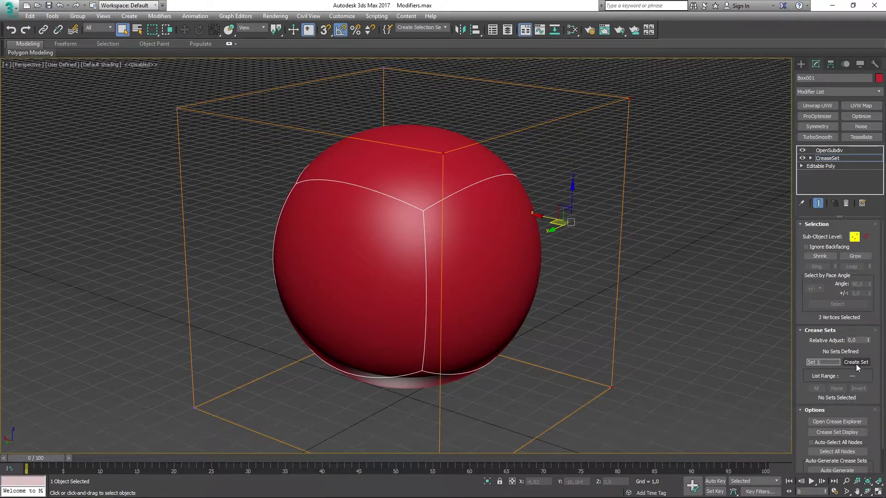
# Step: Create Set 1 from the three selected vertices and raise its crease and Relative Adjust to sharpen the corners
pyautogui.click(856, 362)
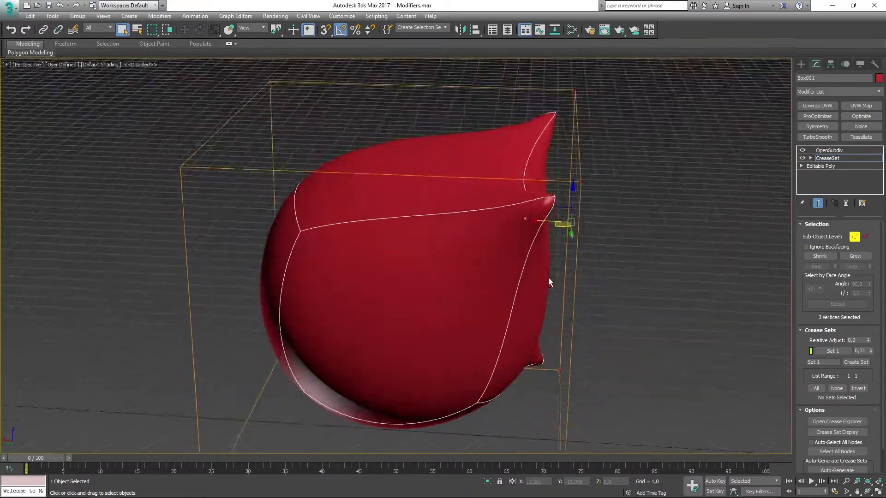
pyautogui.moveTo(551, 282); pyautogui.dragTo(653, 234)
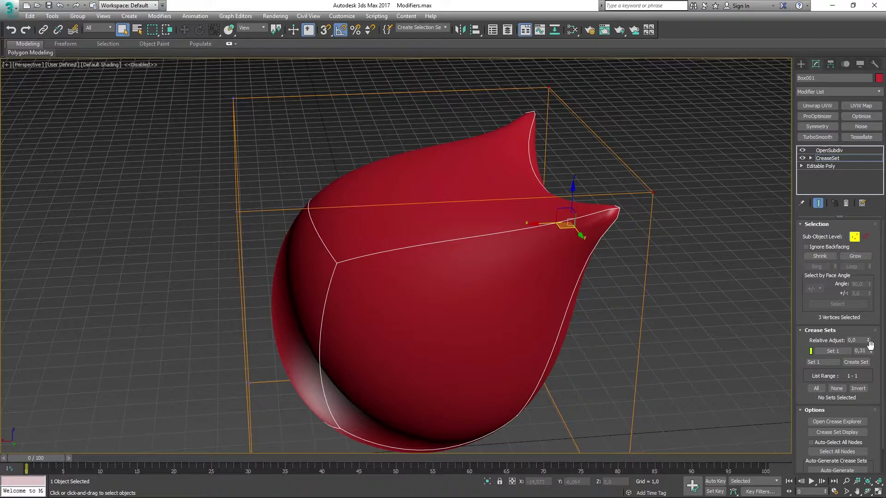
pyautogui.moveTo(870, 348); pyautogui.dragTo(870, 356)
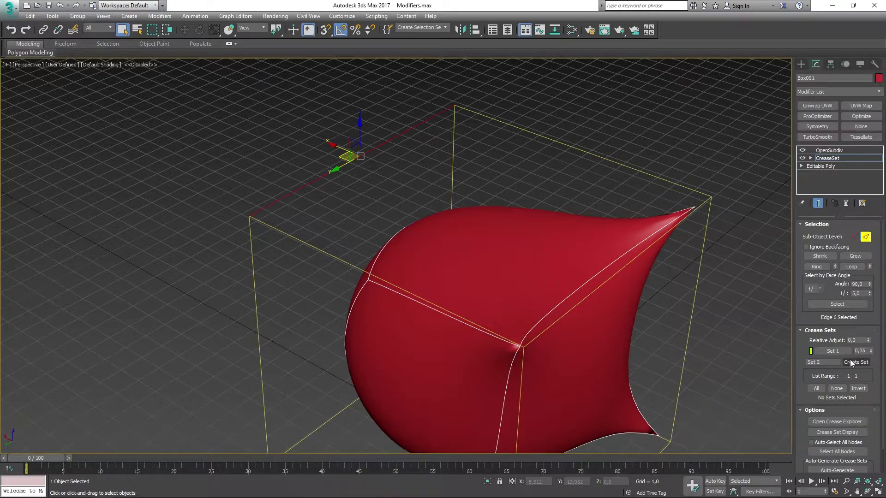
# Step: Create Set 2 from the selected edge and raise its crease to about 0.22
pyautogui.click(856, 361)
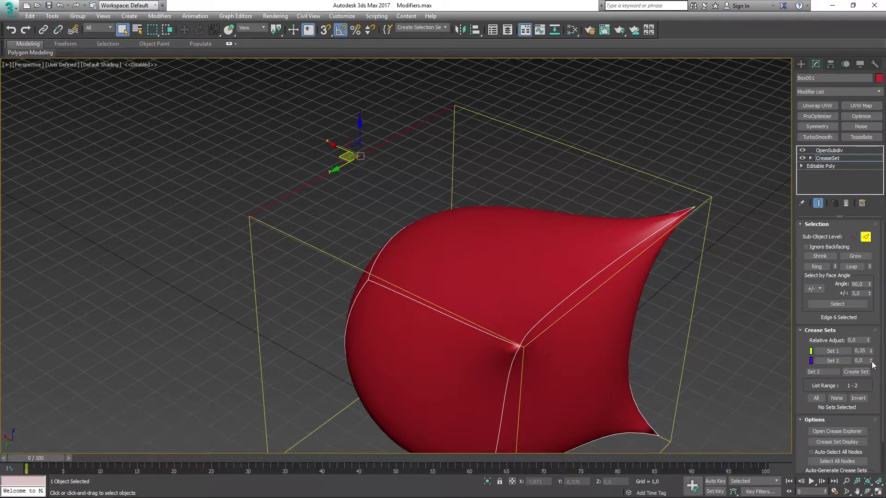
pyautogui.moveTo(861, 361); pyautogui.dragTo(860, 350)
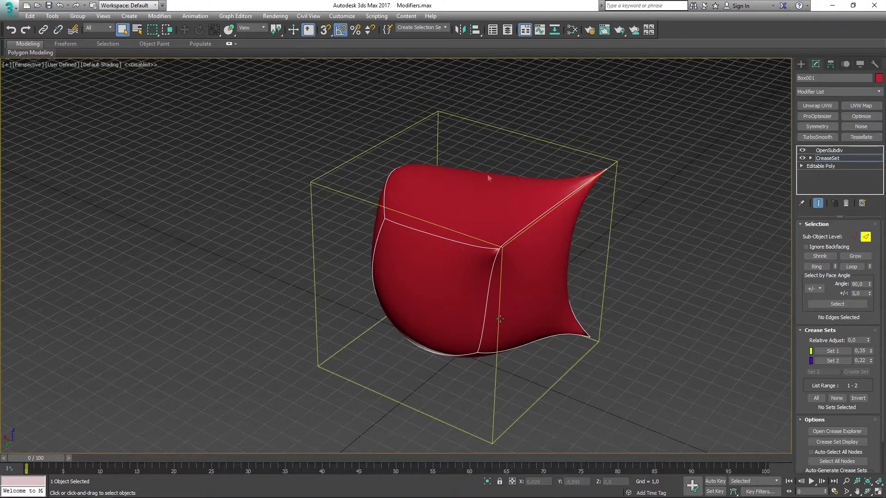
pyautogui.moveTo(444, 192)
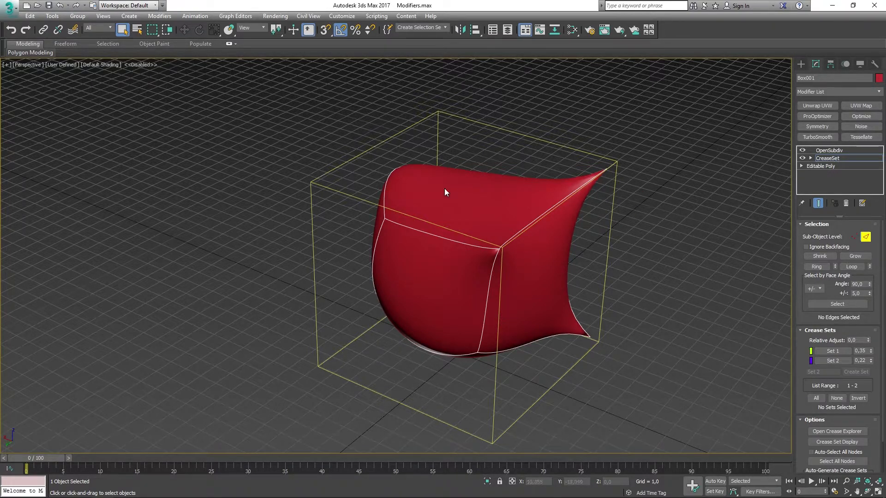
pyautogui.moveTo(339, 167)
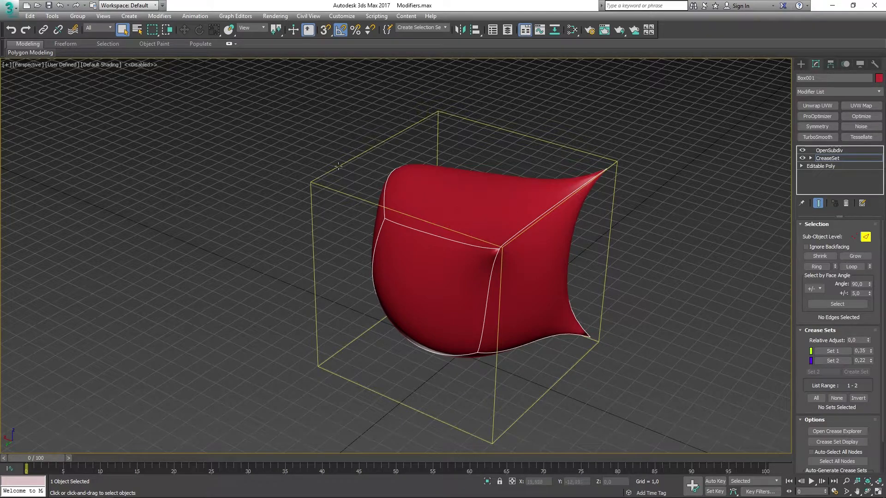
pyautogui.moveTo(595, 280)
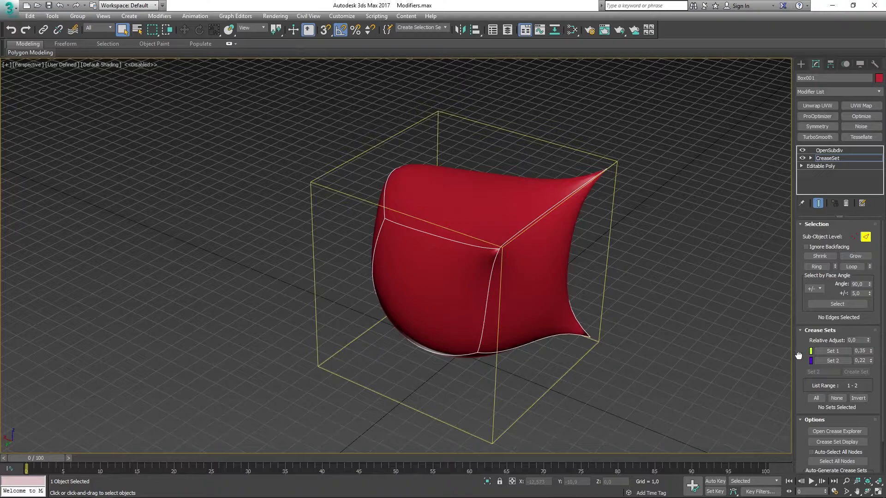
# Step: Create Set 3 from another selected edge and set its crease to about 0.33
pyautogui.scroll(-3)
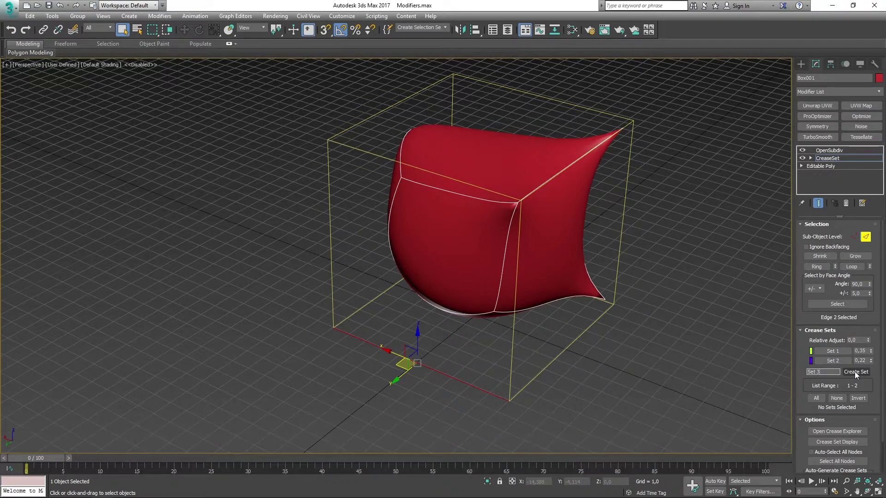
pyautogui.click(857, 372)
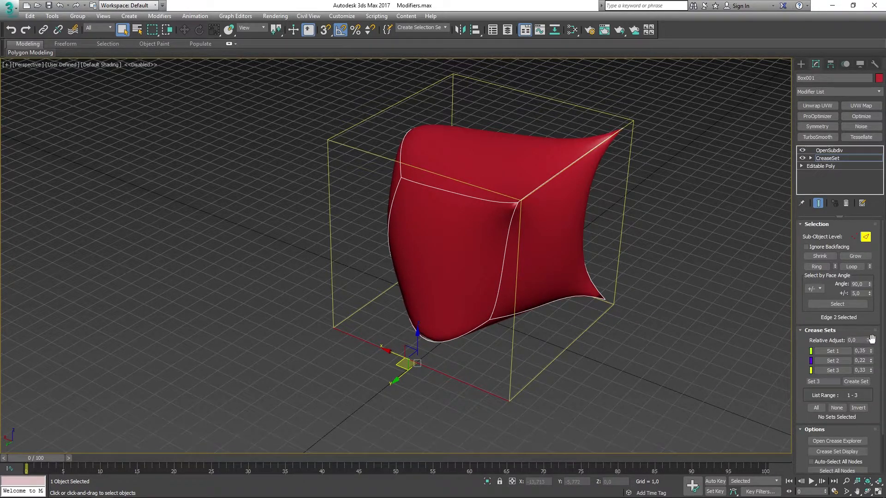
pyautogui.moveTo(880, 341); pyautogui.dragTo(881, 327)
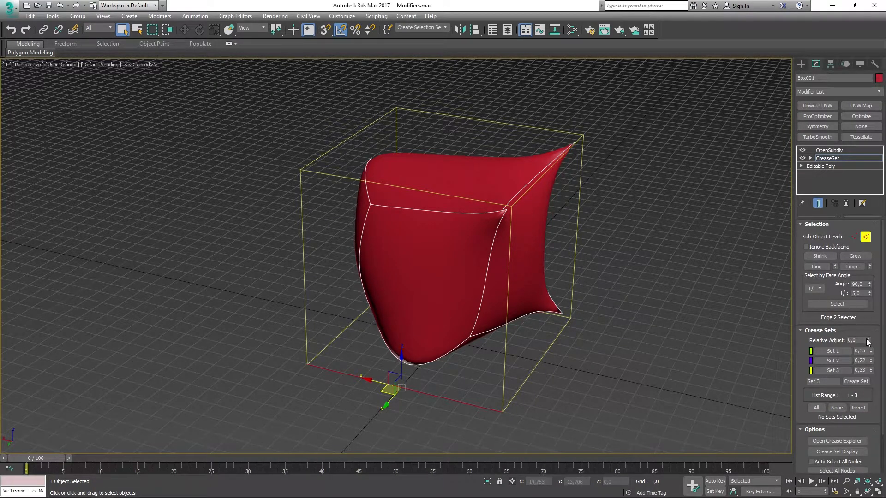
# Step: Select the crease sets and try the All, None and Invert selection buttons, ending with Sets 1 and 3 selected
pyautogui.click(831, 350)
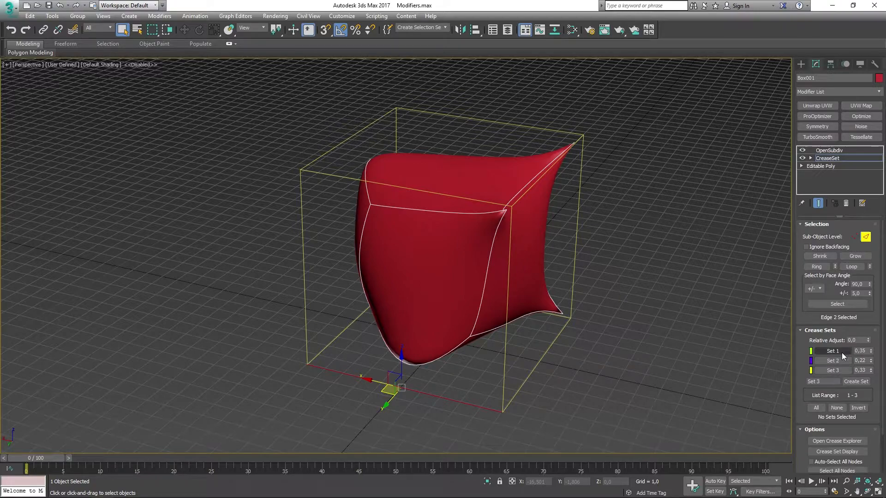
pyautogui.click(831, 370)
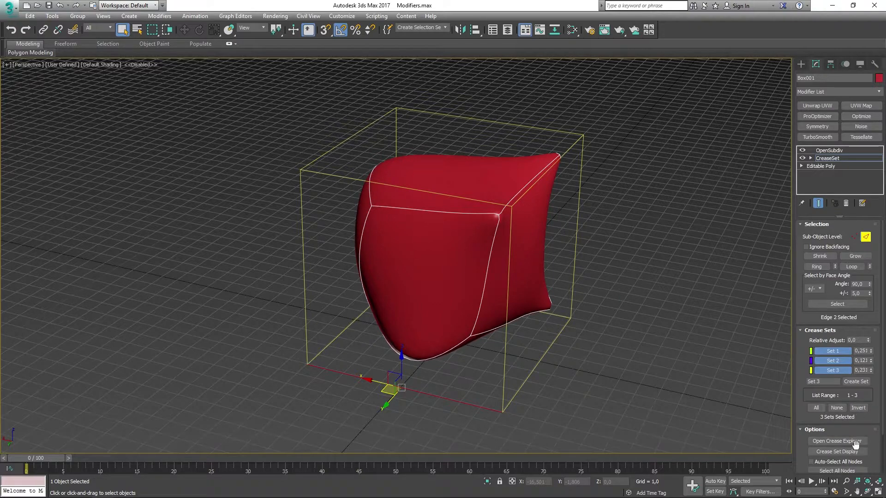
pyautogui.moveTo(664, 346)
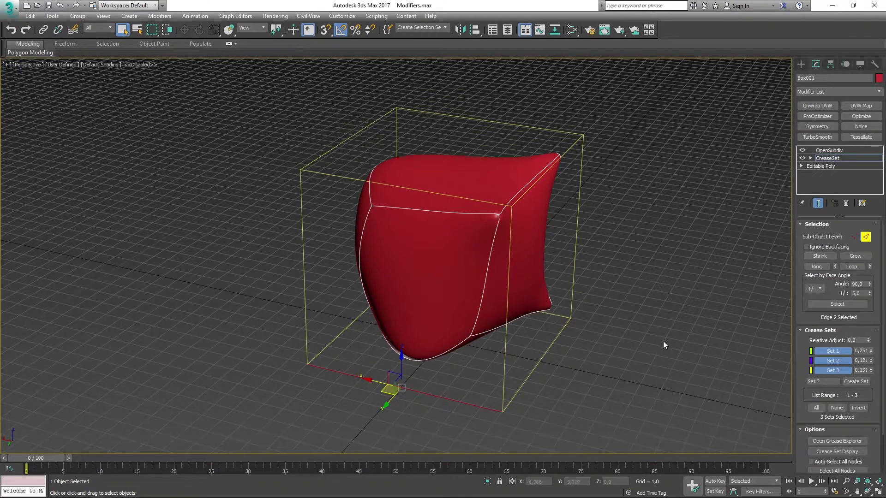
pyautogui.click(837, 407)
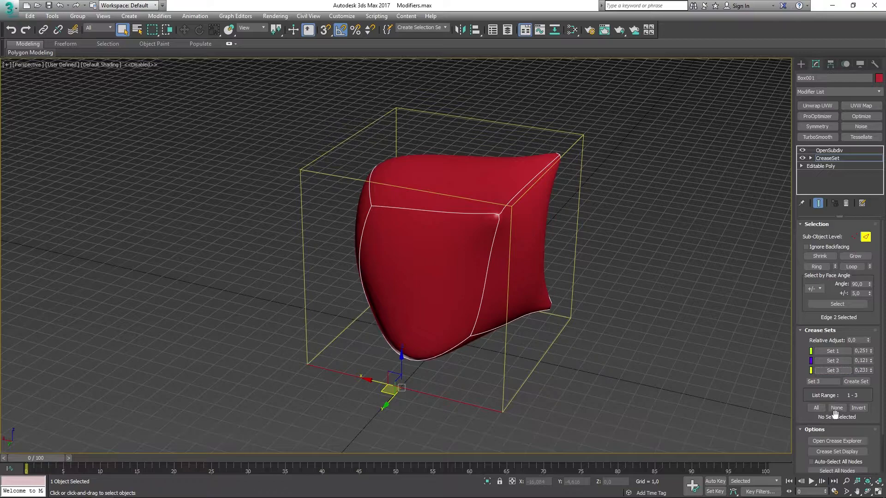
pyautogui.click(815, 407)
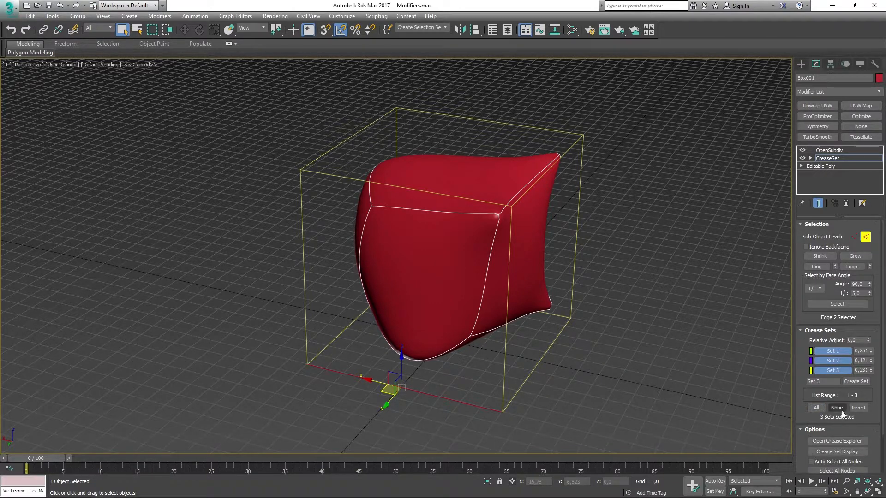
pyautogui.click(836, 407)
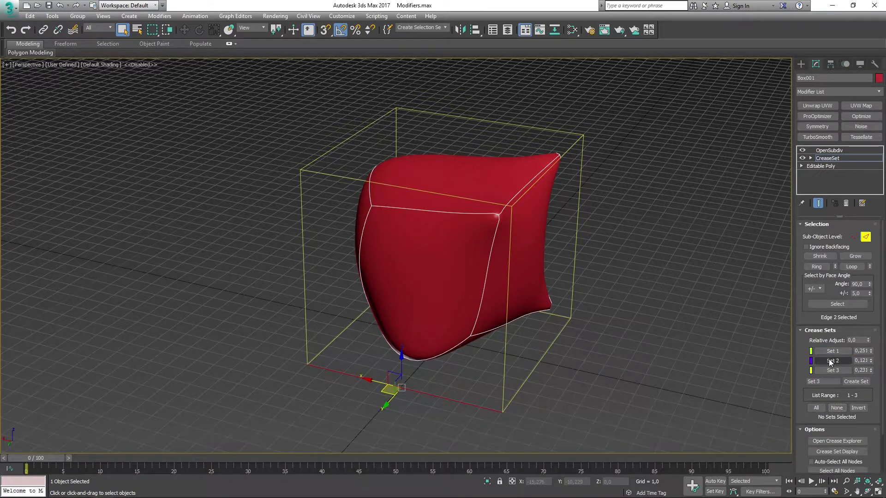
pyautogui.click(831, 360)
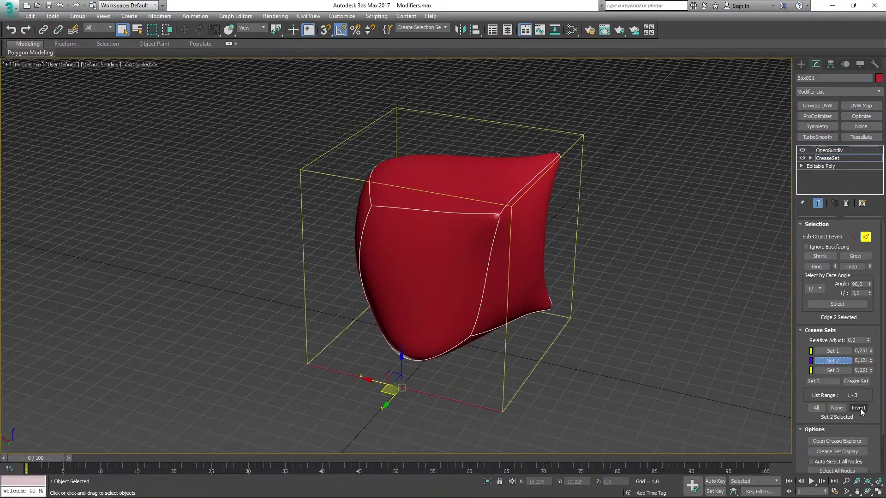
pyautogui.click(858, 407)
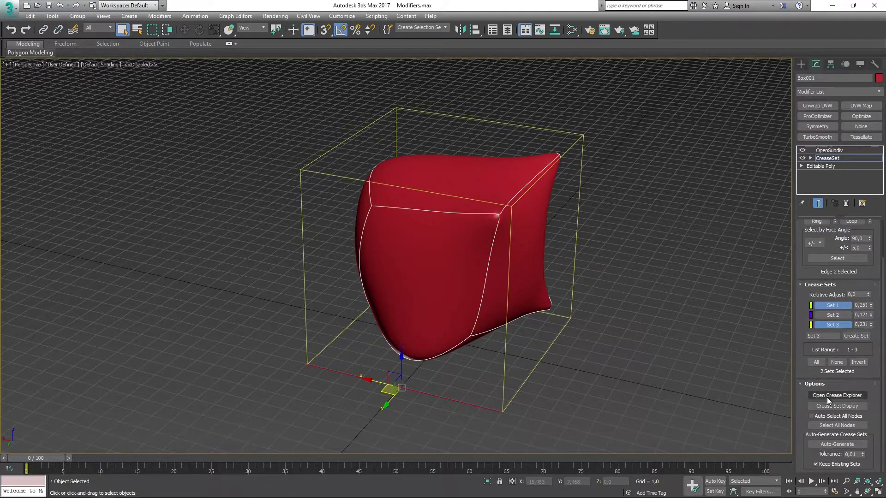
# Step: In the Crease Explorer, enable Display Objects so Box001 lists under each set, and set Set 1's crease to 1.0
pyautogui.click(837, 395)
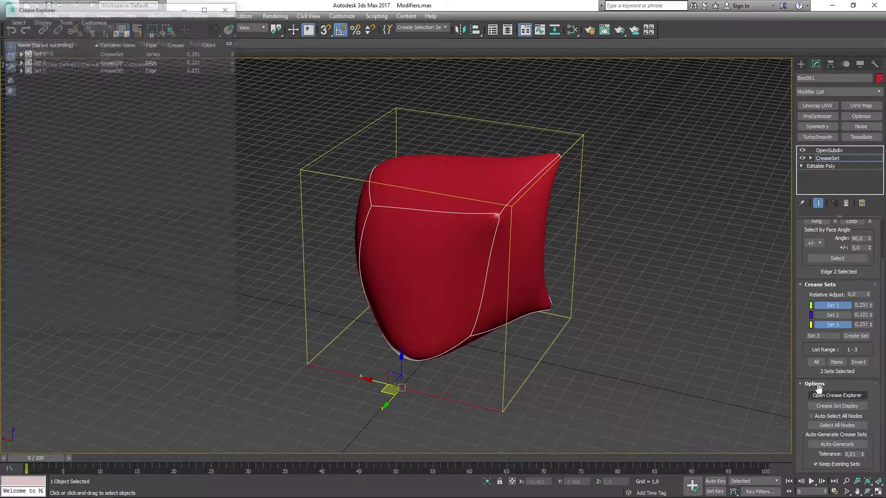
pyautogui.click(837, 395)
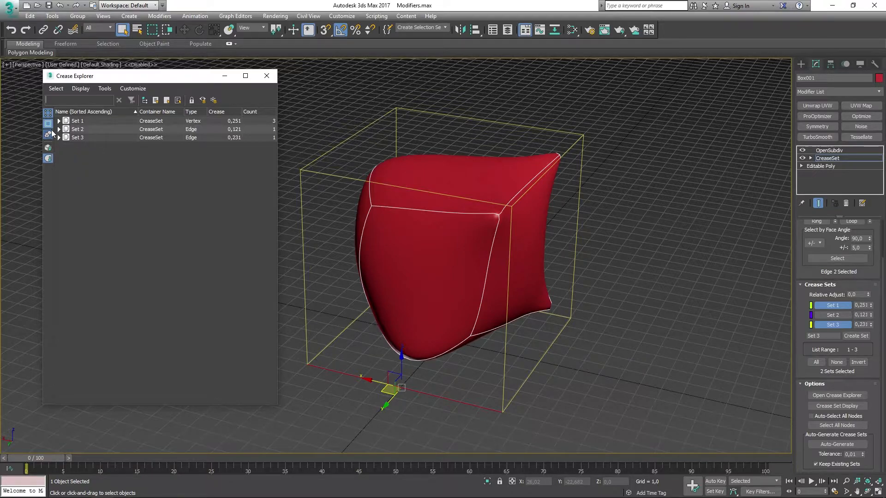
pyautogui.click(48, 129)
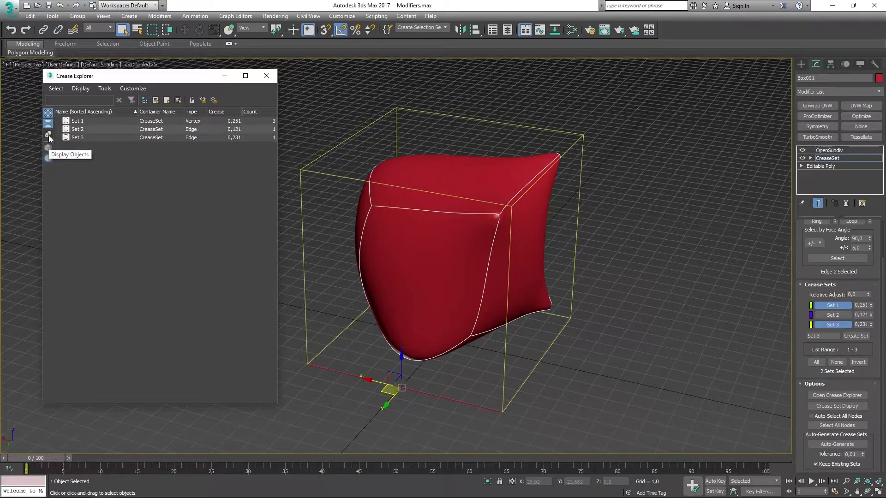
pyautogui.click(58, 120)
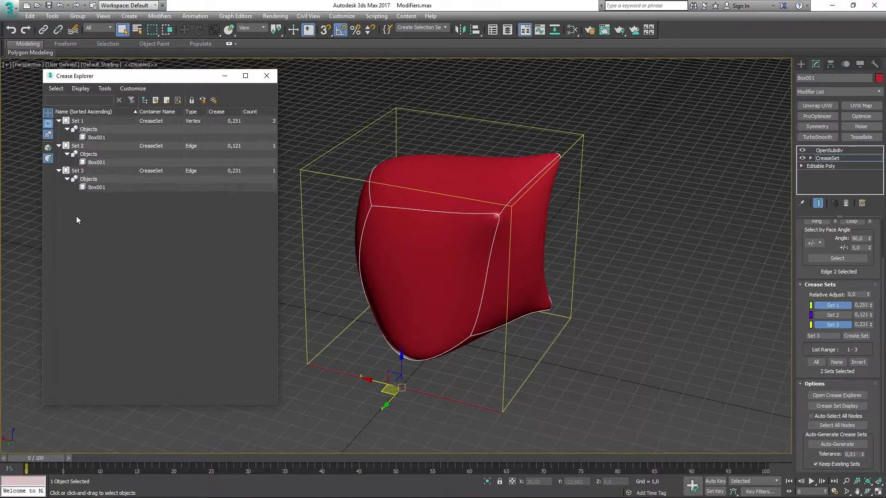
pyautogui.moveTo(277, 123)
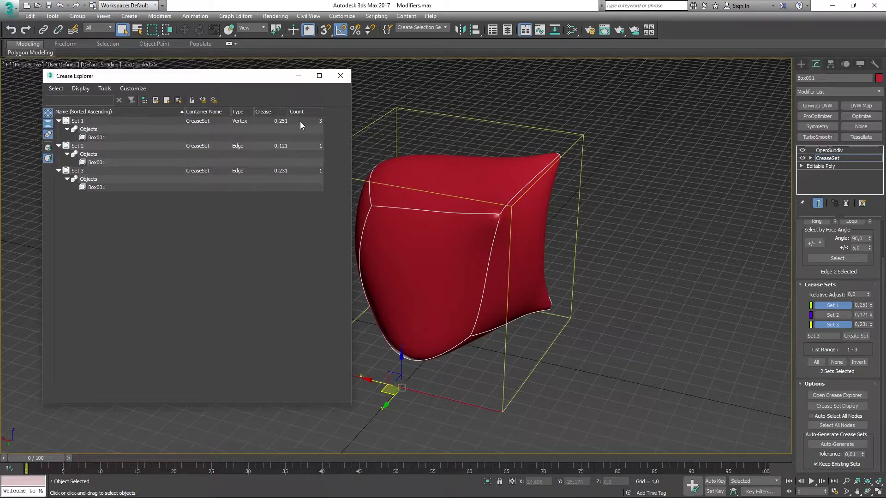
pyautogui.click(77, 121)
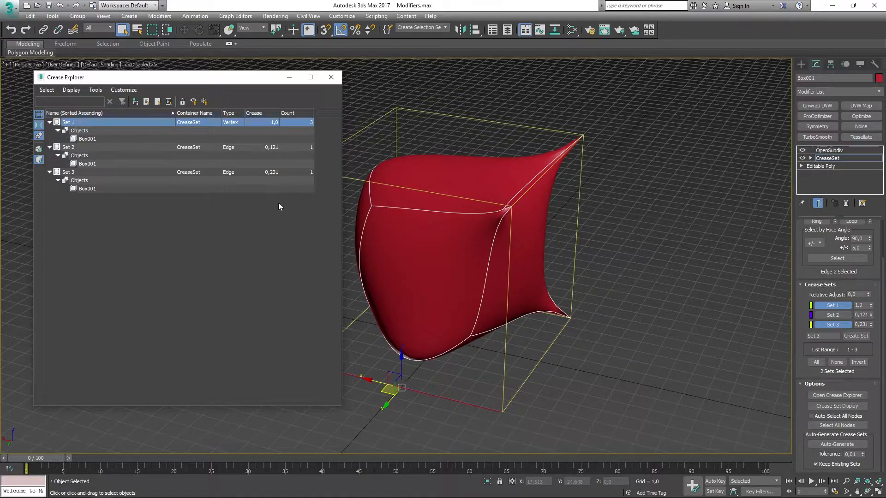
pyautogui.moveTo(227, 196)
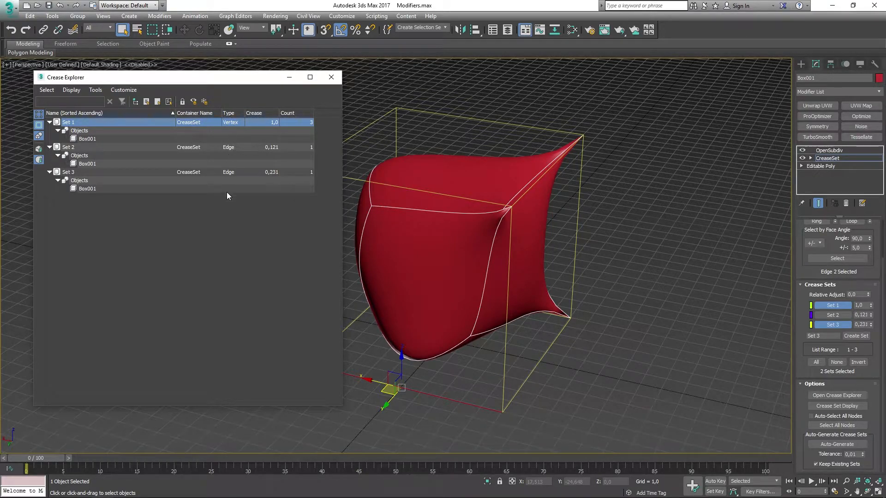
pyautogui.moveTo(348, 83)
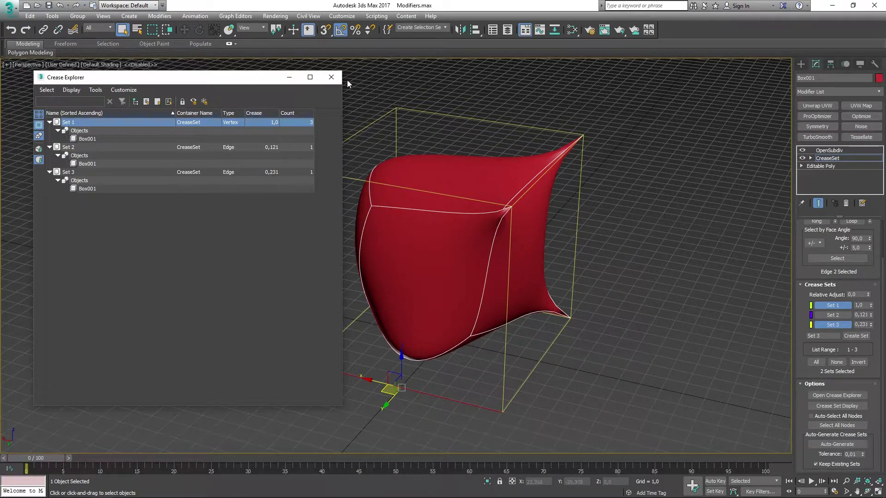
# Step: Close the explorer, show crease set colours in the viewport and give Set 1 a yellow-green display colour
pyautogui.click(331, 77)
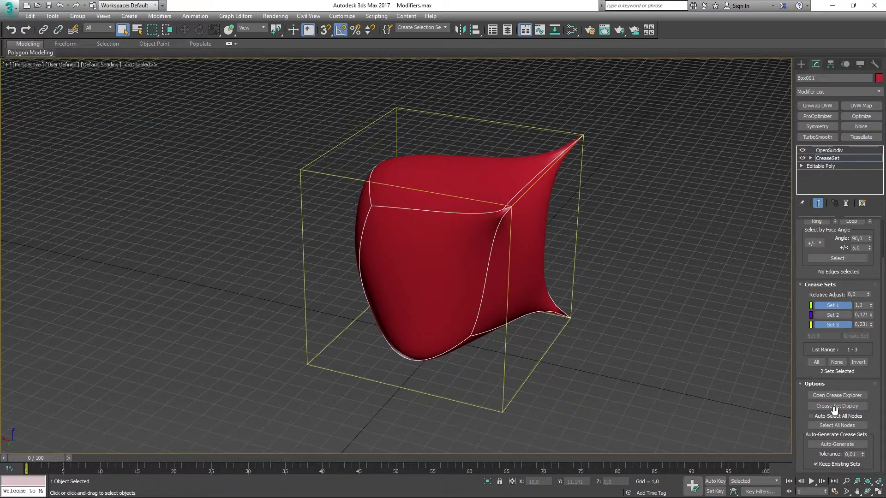
pyautogui.click(836, 406)
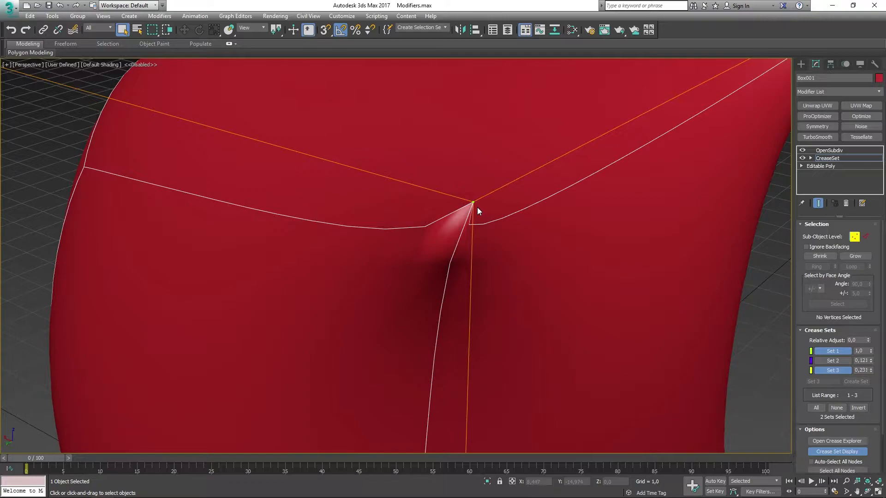
pyautogui.moveTo(492, 206)
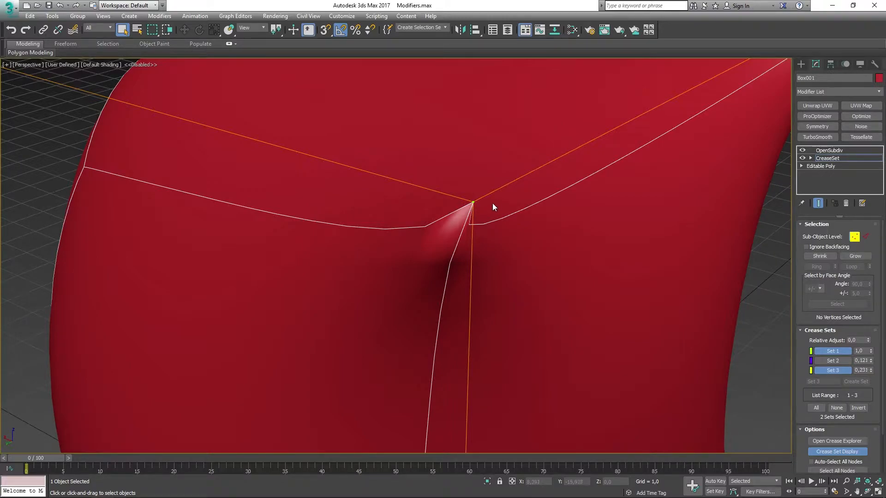
pyautogui.moveTo(493, 207); pyautogui.dragTo(457, 245)
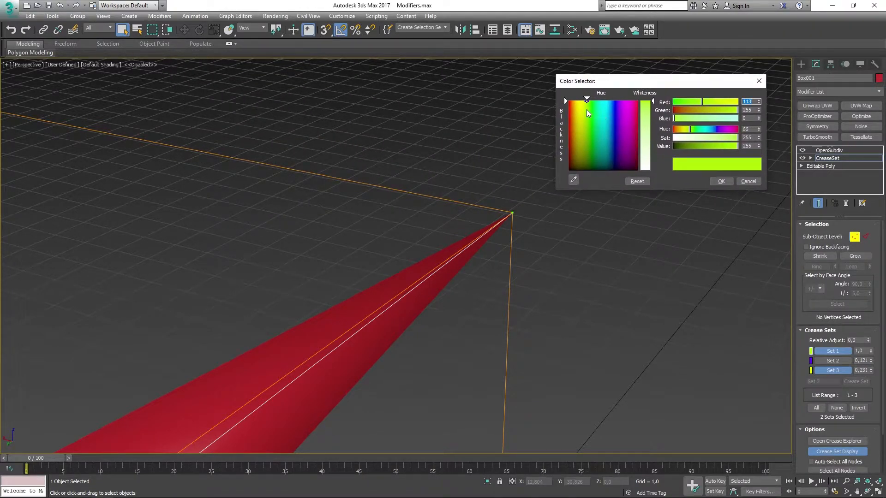
pyautogui.click(612, 123)
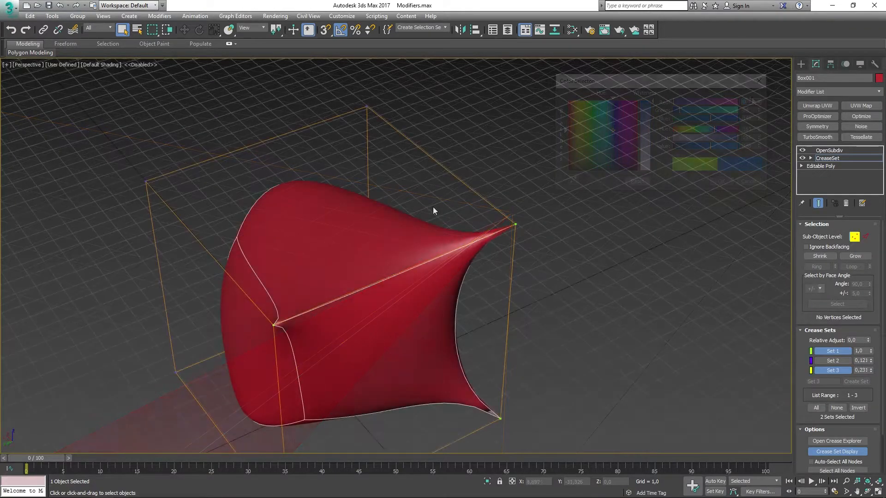
# Step: Give Set 2 a violet purple display colour after inspecting the creased box
pyautogui.moveTo(434, 212); pyautogui.dragTo(489, 190)
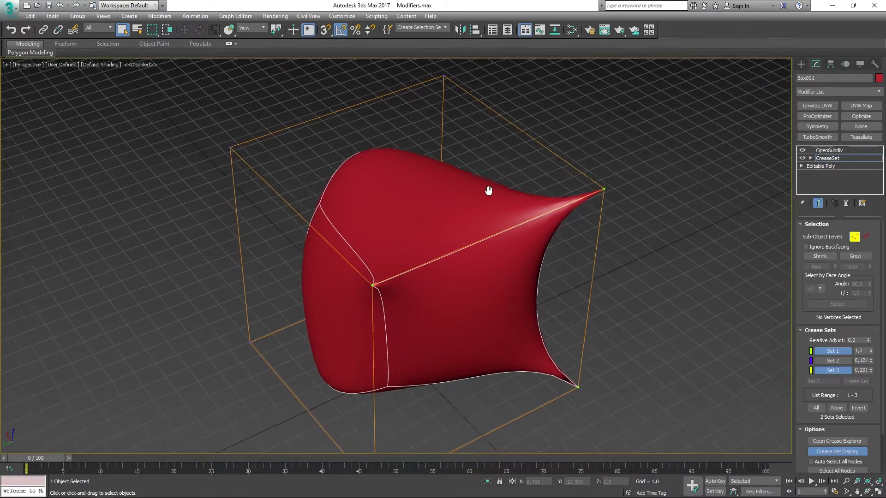
pyautogui.moveTo(489, 190); pyautogui.dragTo(525, 218)
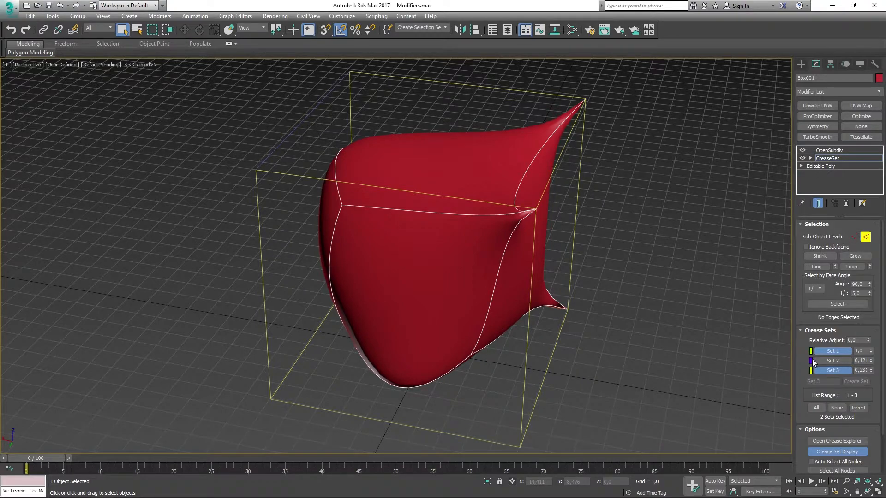
pyautogui.click(810, 361)
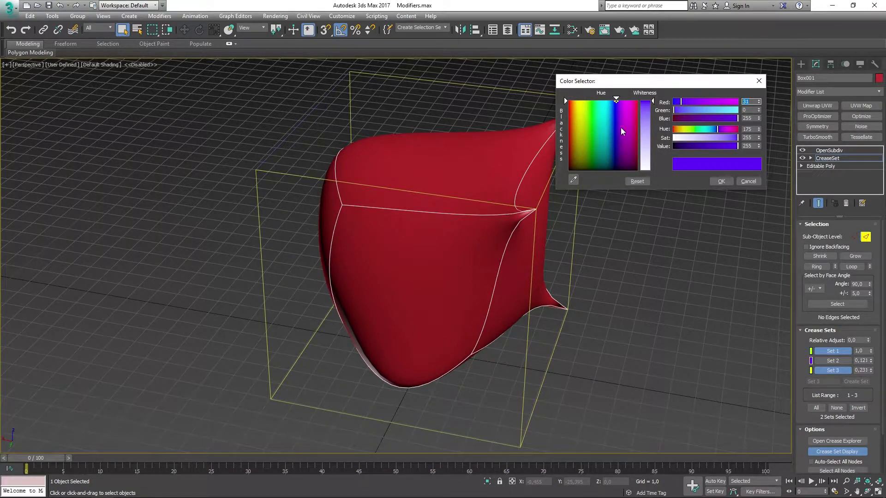
pyautogui.click(619, 113)
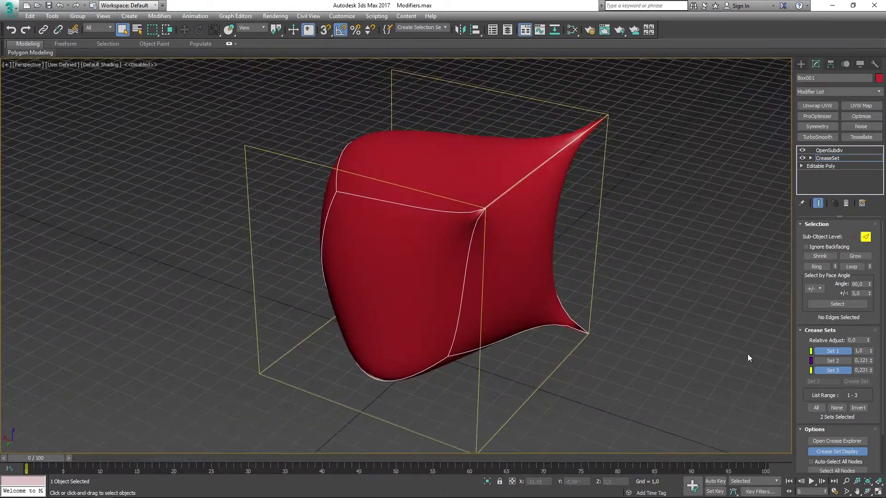
# Step: Create Box002 with 15.0 sides and convert it to an editable poly
pyautogui.scroll(-3)
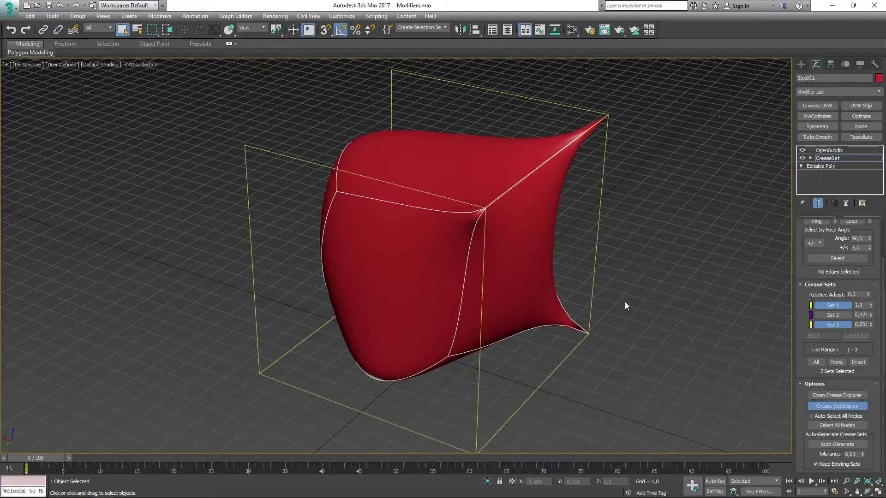
pyautogui.moveTo(604, 216)
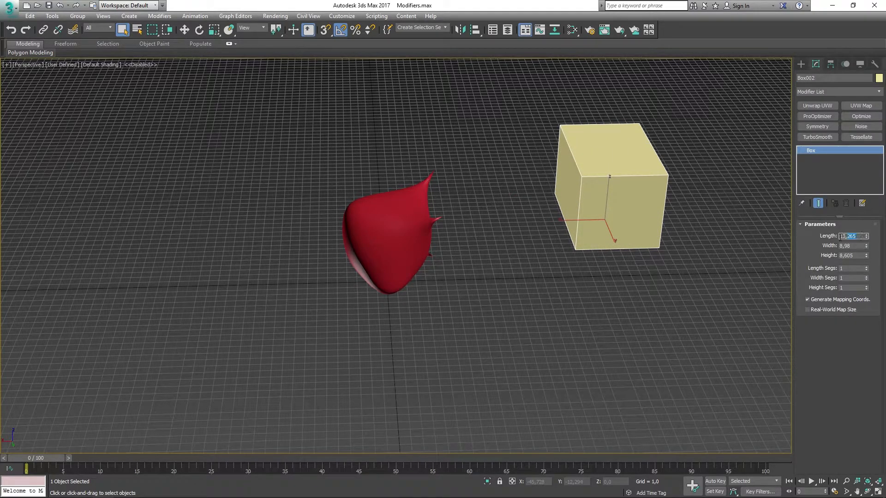
pyautogui.write('15.0')
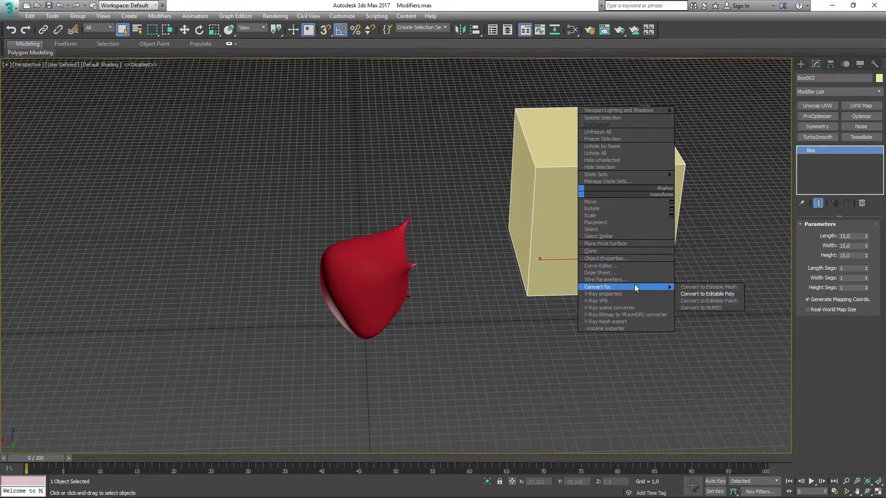
pyautogui.click(707, 294)
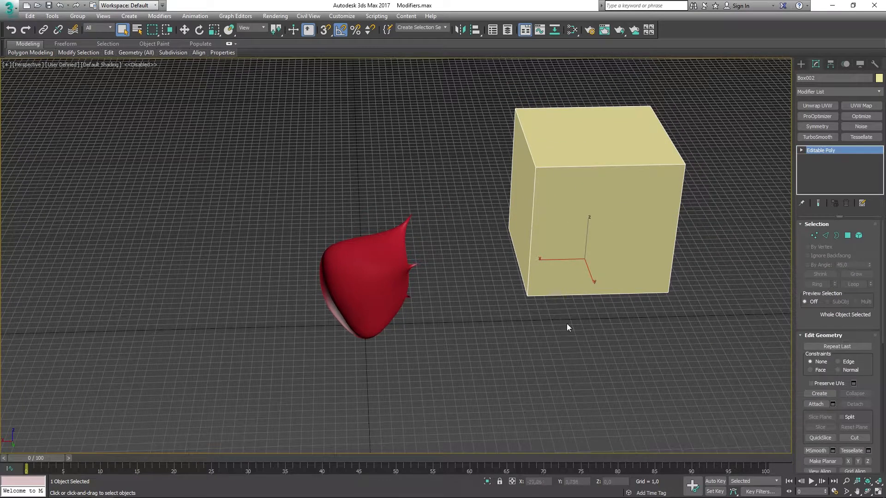
pyautogui.click(836, 91)
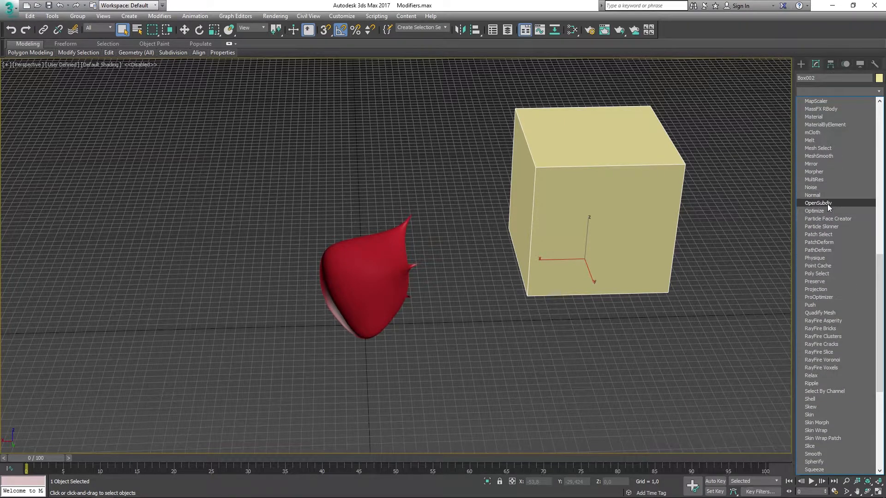
# Step: Add OpenSubdiv to Box002 and copy Box001's CreaseSet modifier
pyautogui.click(817, 203)
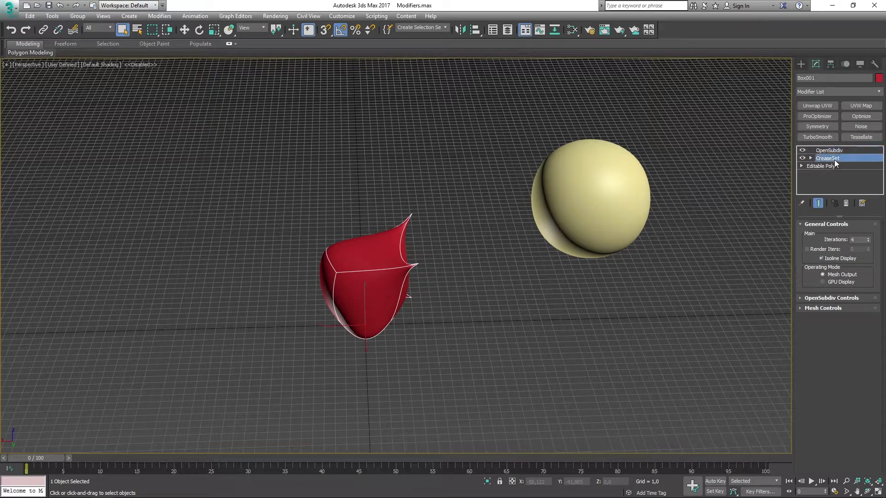
pyautogui.click(828, 158)
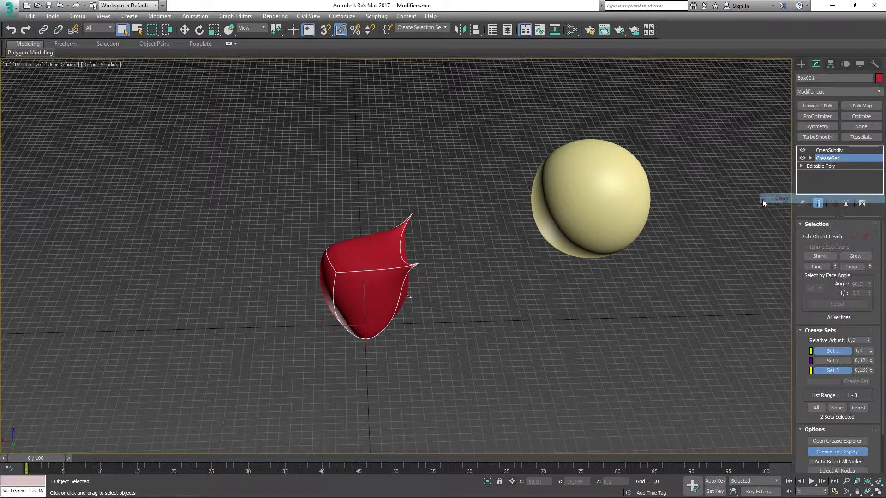
pyautogui.rightClick(827, 158)
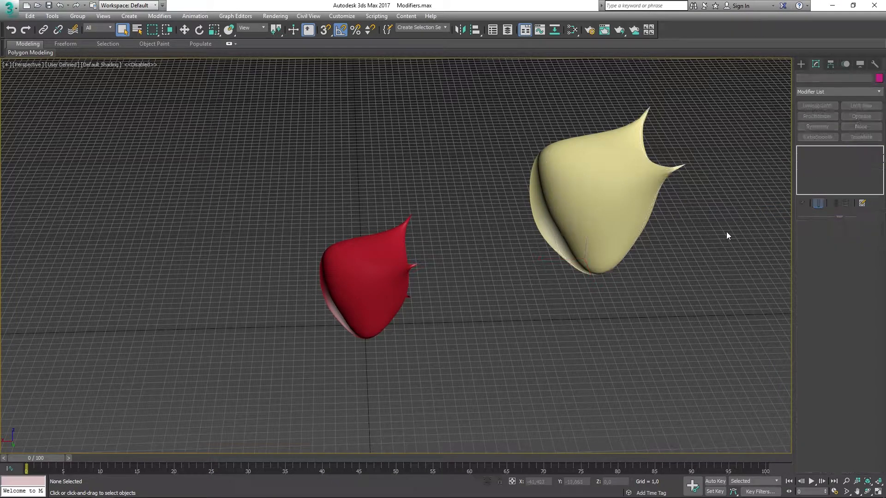
pyautogui.click(604, 197)
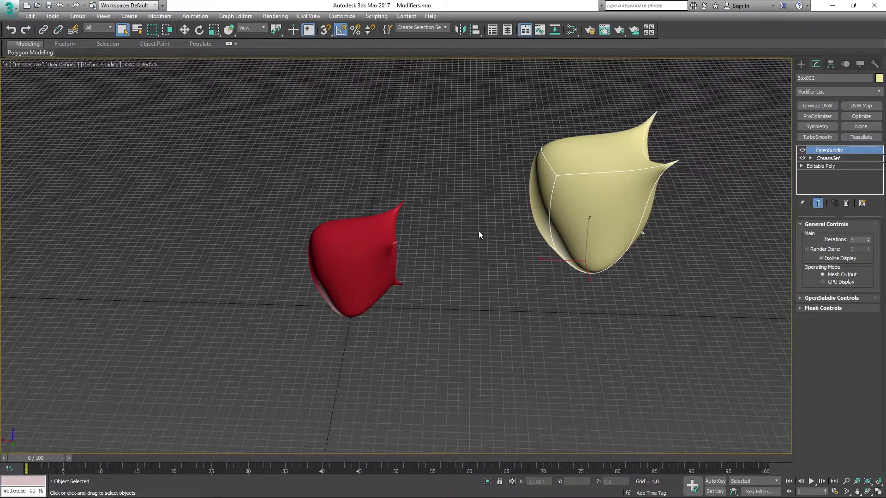
# Step: Paste the CreaseSet as an instance onto Box002 and review its shared crease sets
pyautogui.click(831, 298)
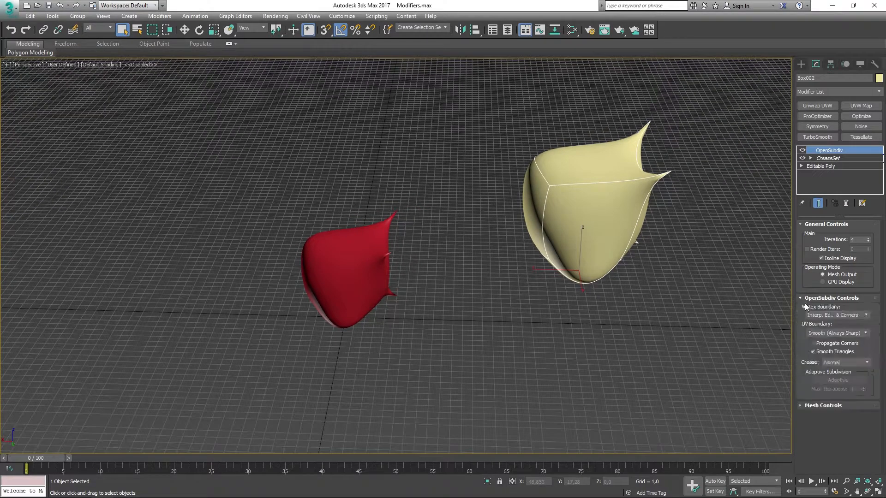
pyautogui.click(829, 157)
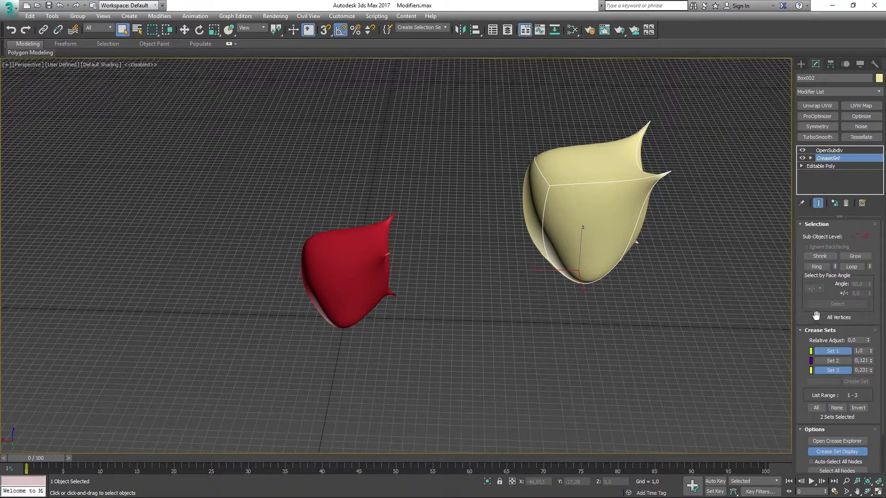
pyautogui.scroll(-3)
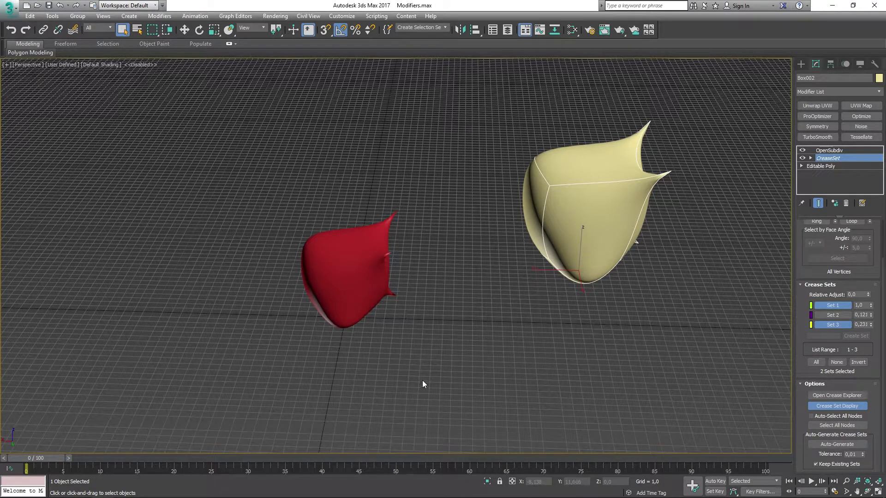
pyautogui.moveTo(640, 258)
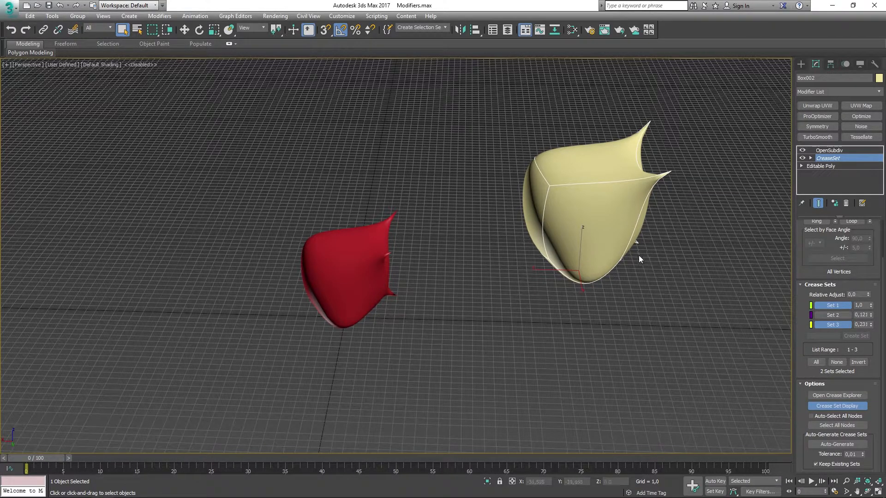
pyautogui.moveTo(741, 286)
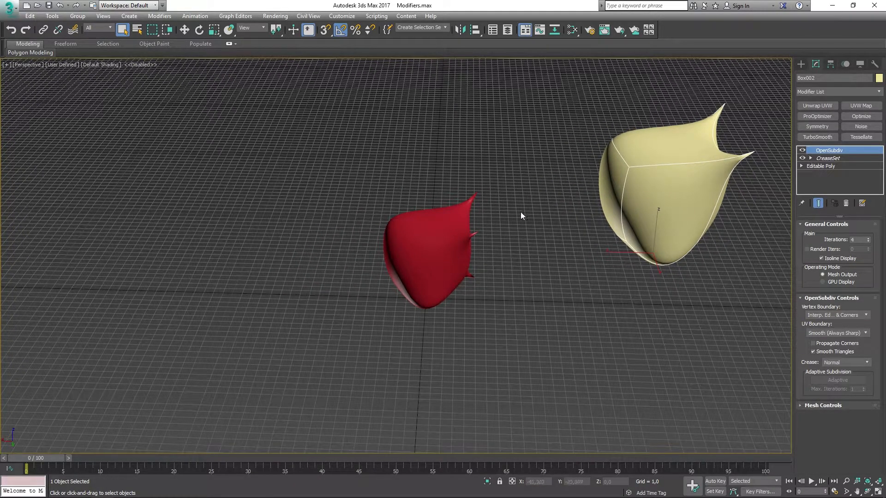
# Step: On Box001's CreaseSet, lower Set 1's crease weight to about 0.38
pyautogui.click(828, 158)
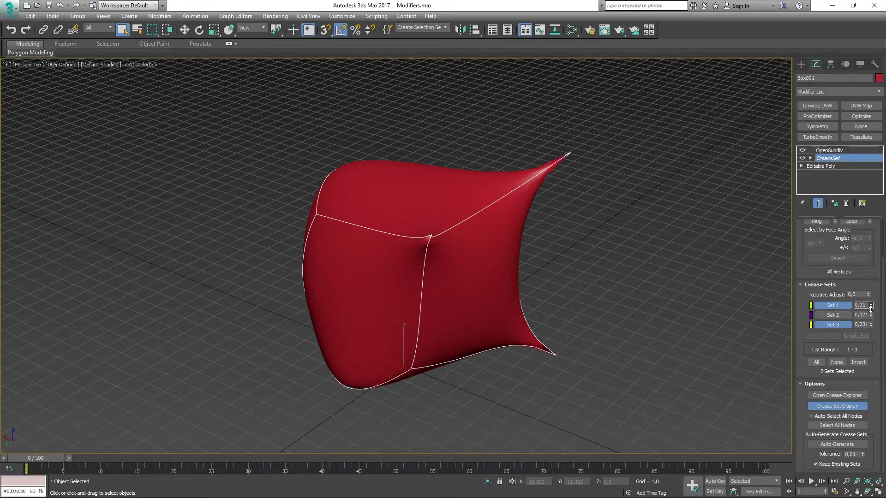
pyautogui.moveTo(860, 306); pyautogui.dragTo(860, 316)
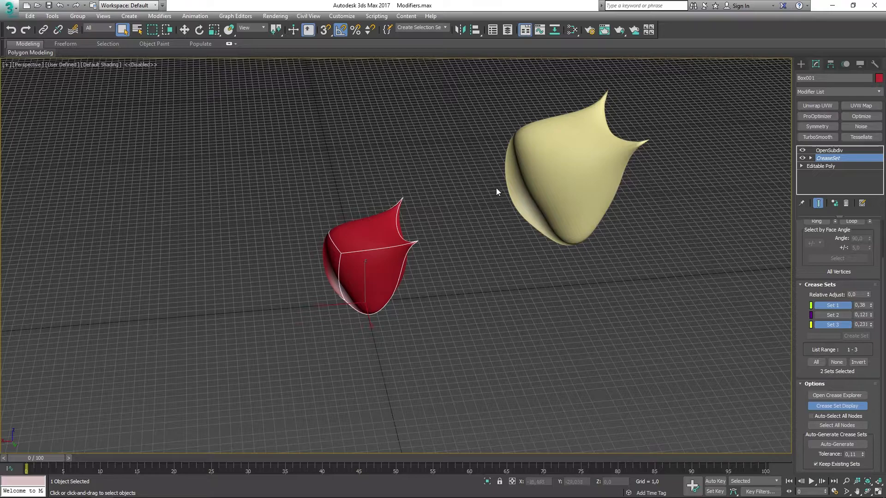
pyautogui.moveTo(484, 148)
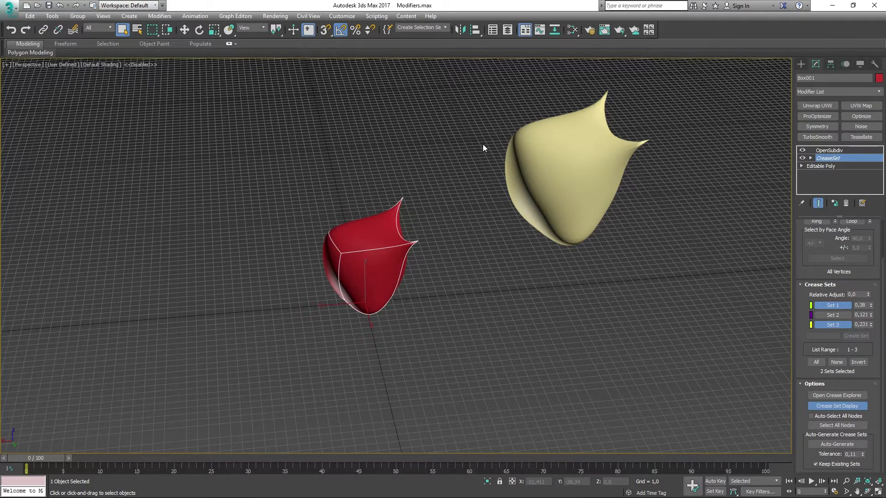